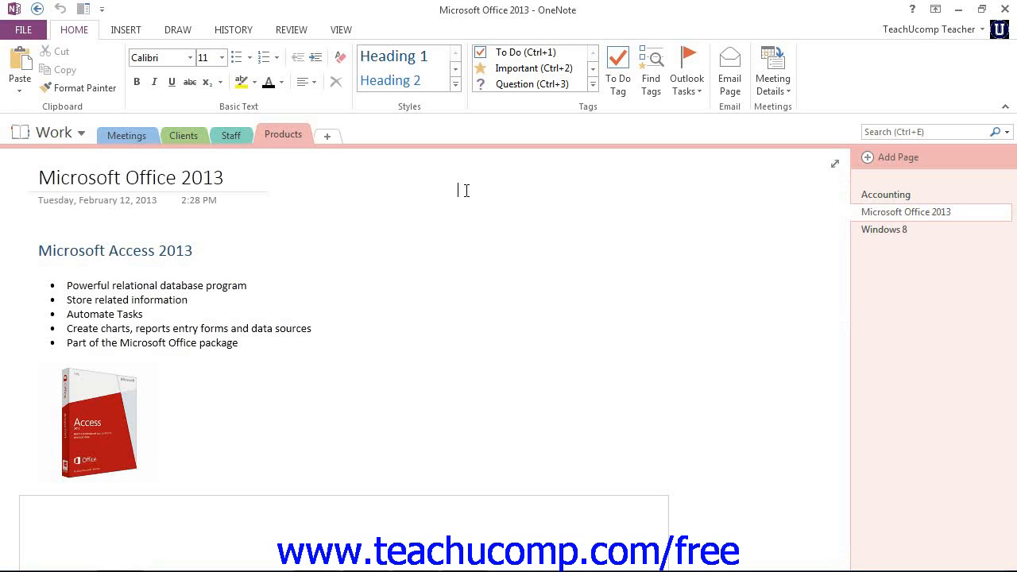
mouse_move(466, 191)
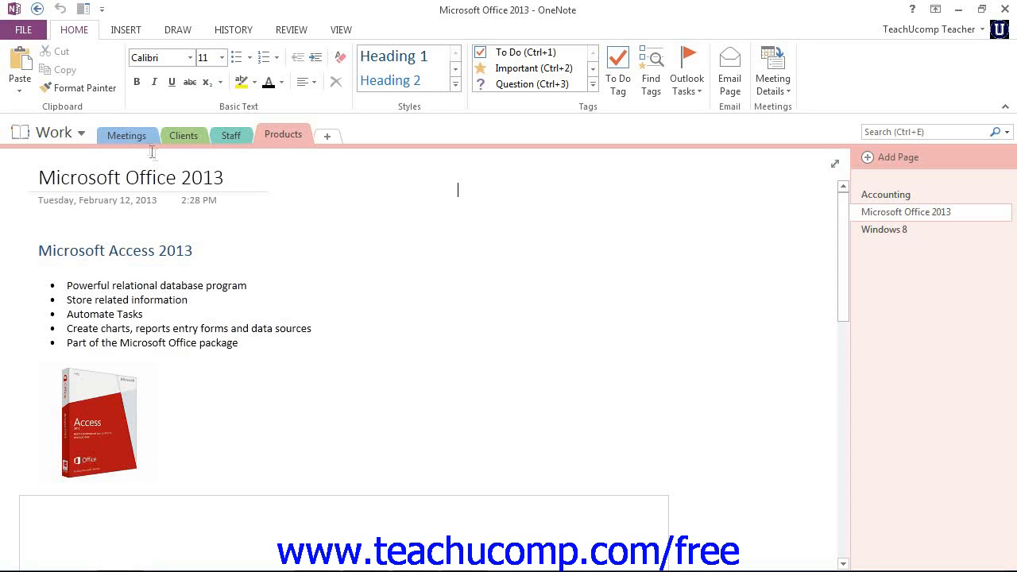
Switch to the Meetings section to show the Individual Meetings page
left_click(127, 135)
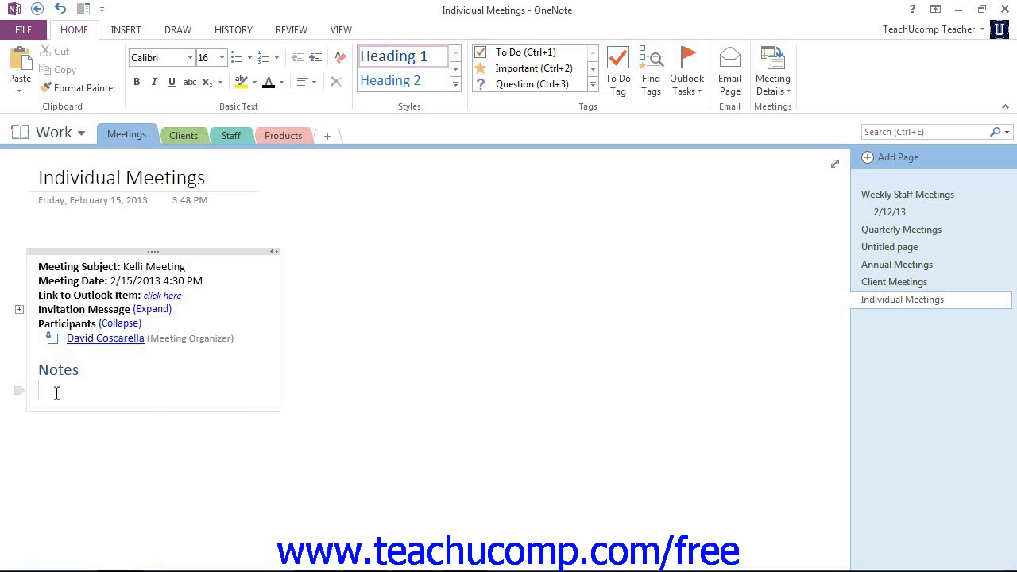
Under Notes, type 'Research options to USPS and bring new rates to next meeting.'
left_click(38, 391)
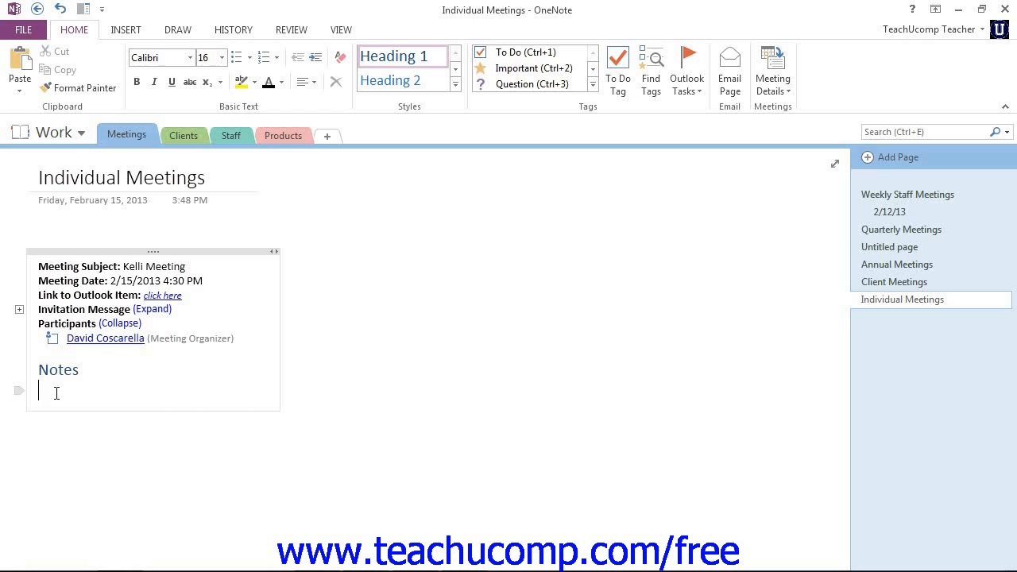
type("R")
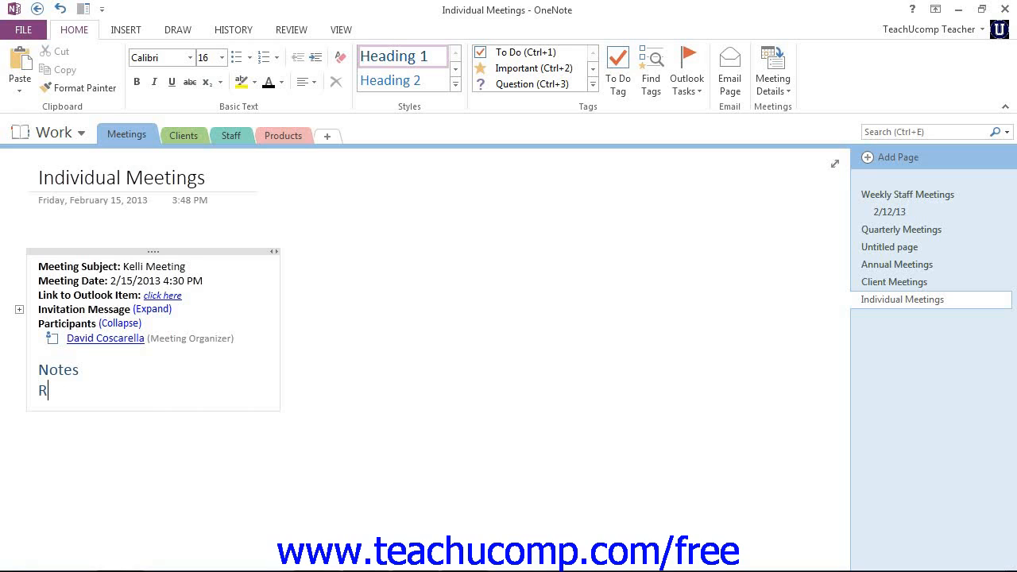
type("esearch")
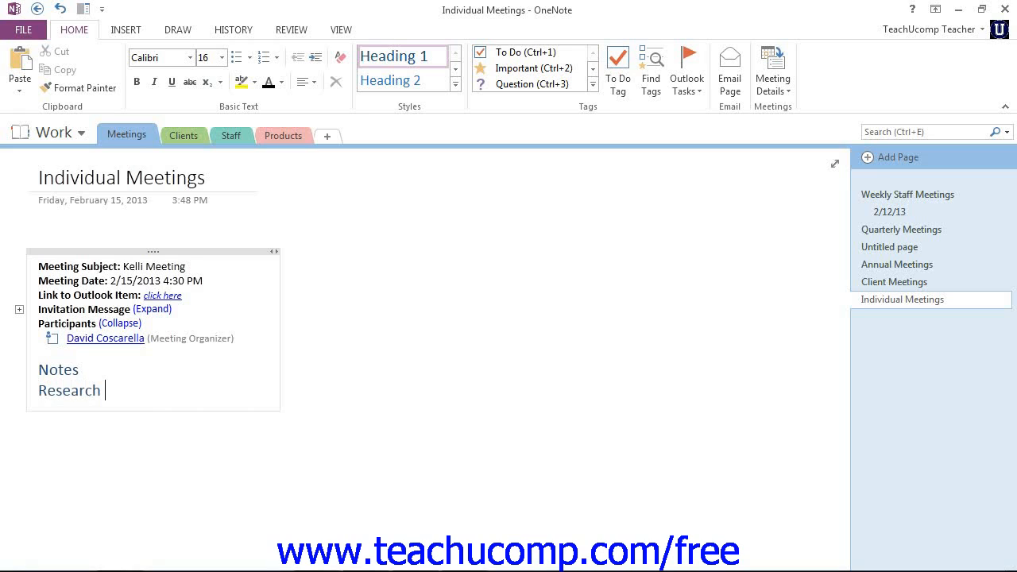
type("options to U")
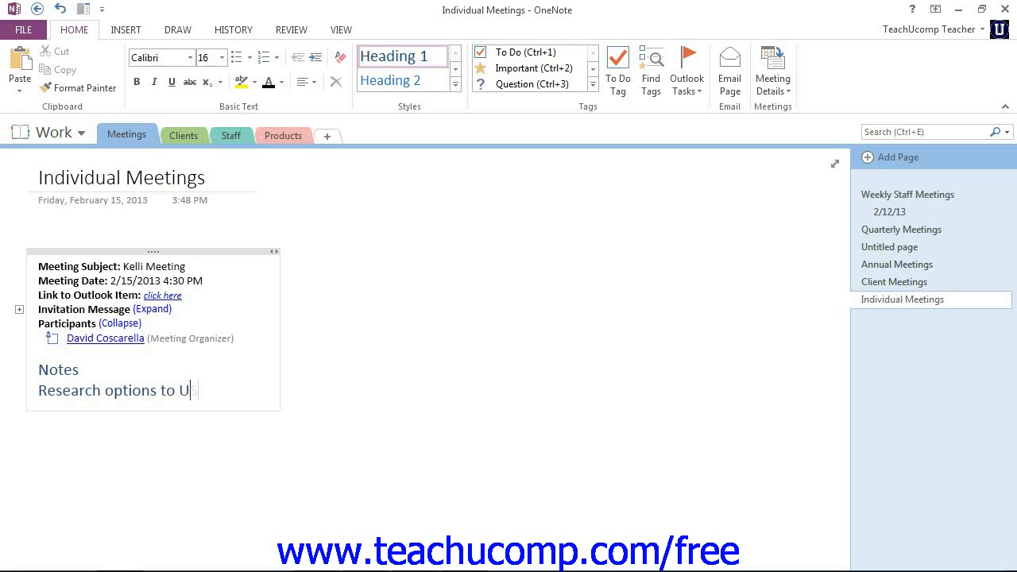
type("SPS and bri")
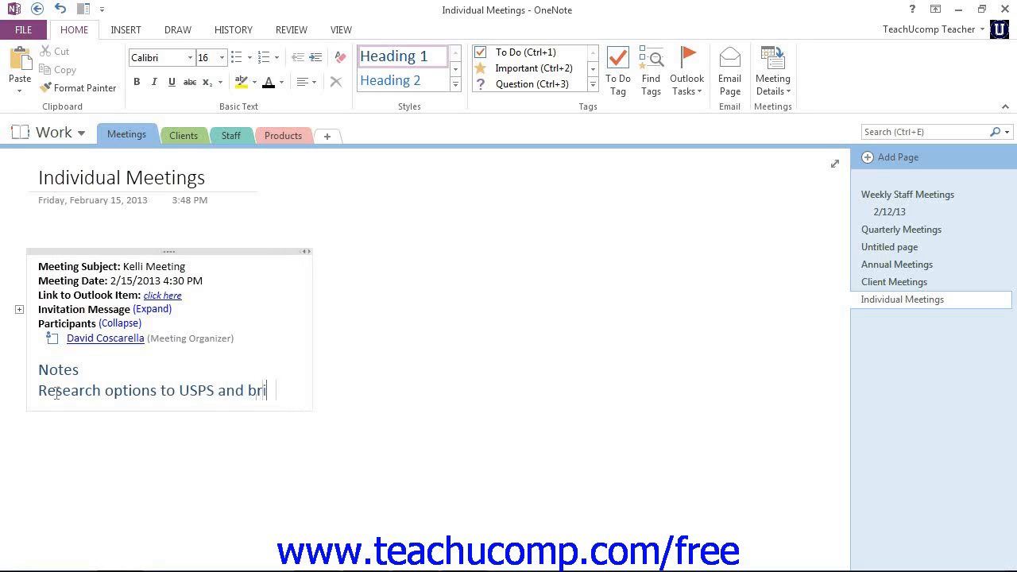
type("ng new rates to")
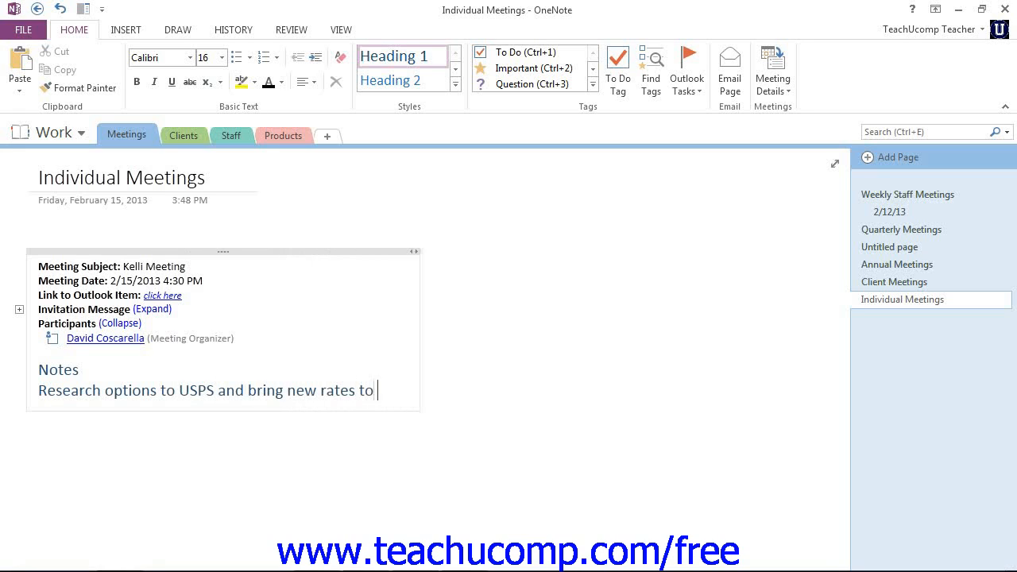
type("next meeting")
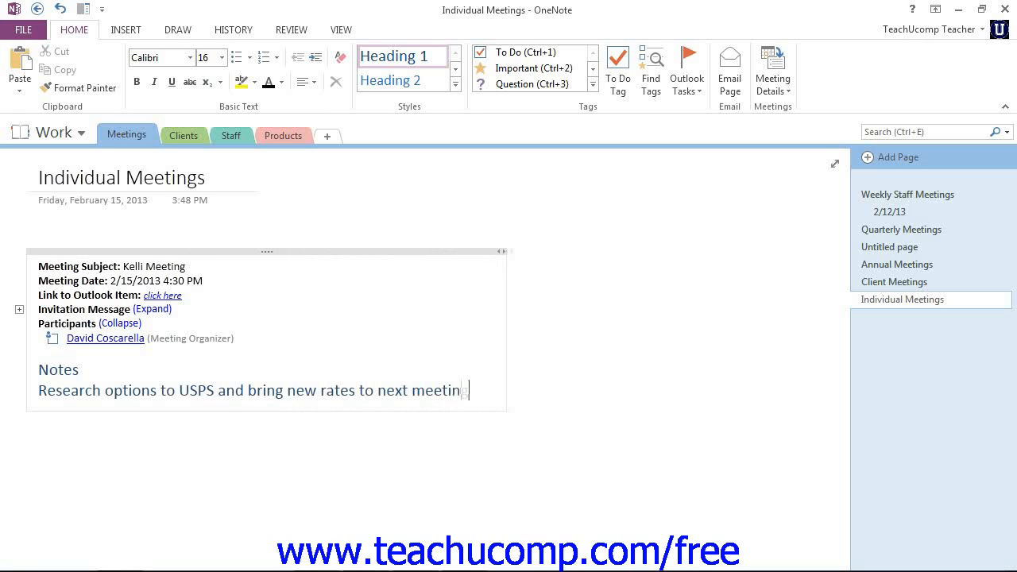
type("g.")
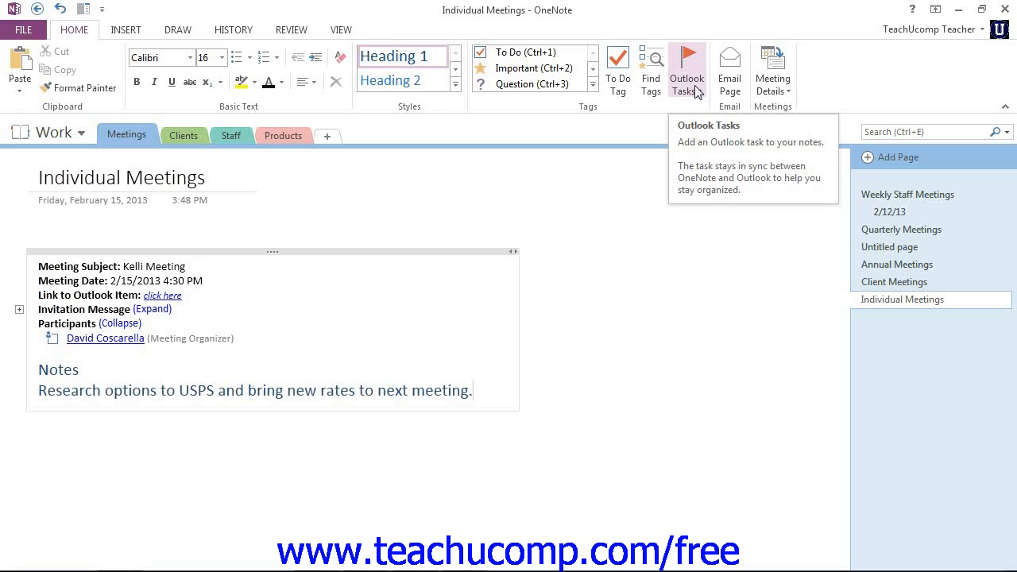
Flag the note as an Outlook task due Tomorrow, then reopen the Outlook Tasks options
left_click(687, 70)
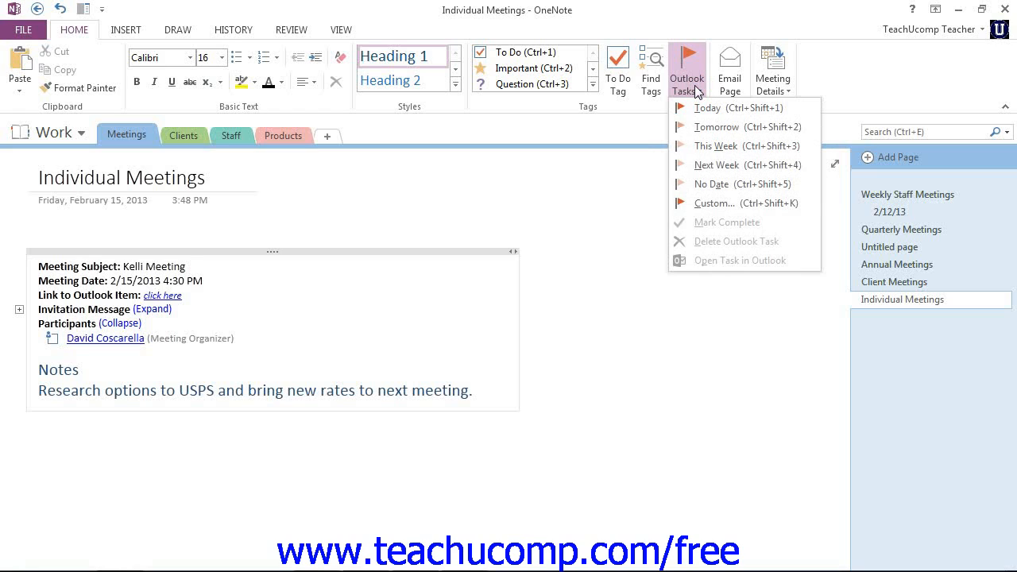
mouse_move(700, 95)
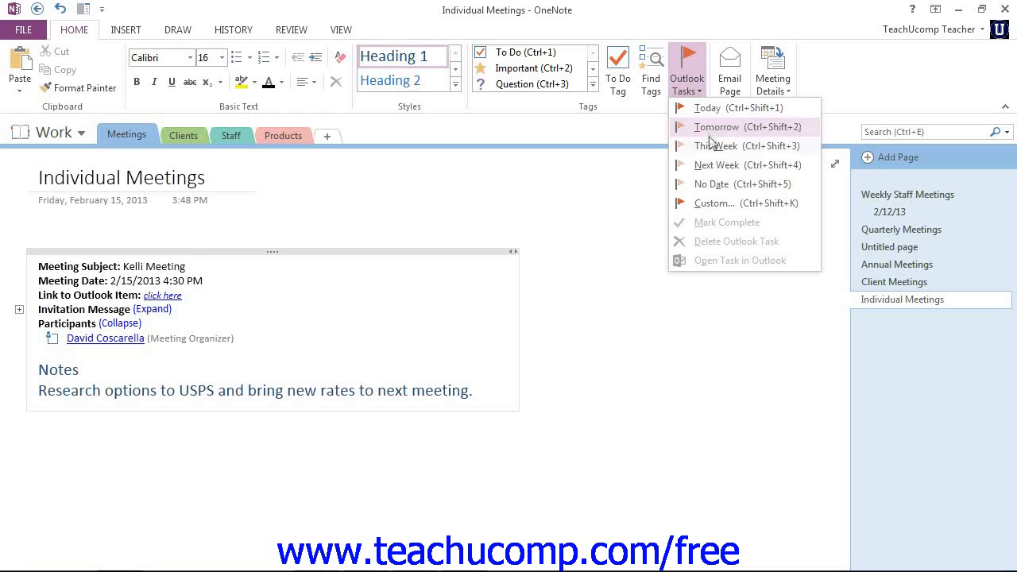
mouse_move(713, 183)
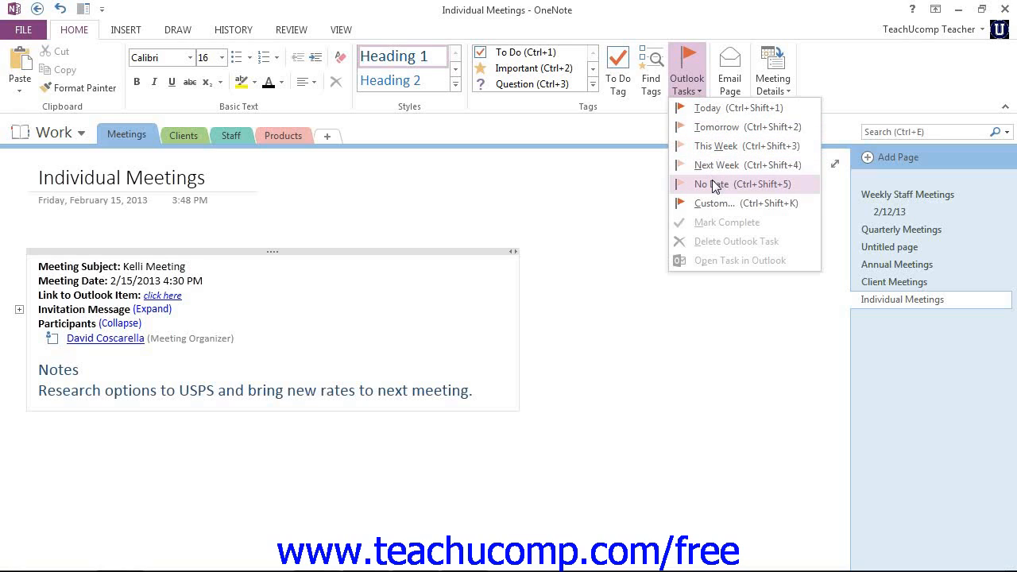
mouse_move(715, 184)
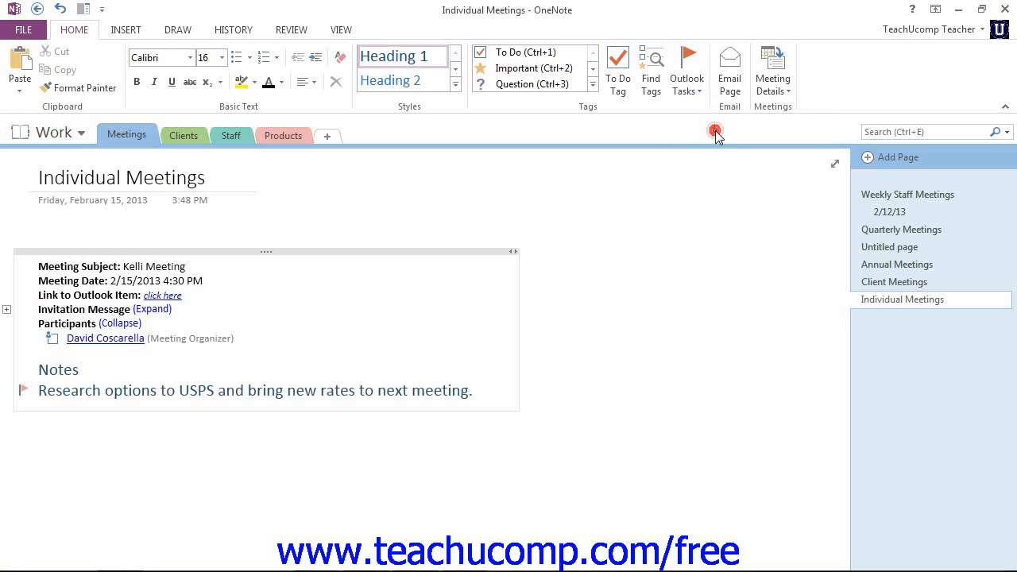
left_click(687, 71)
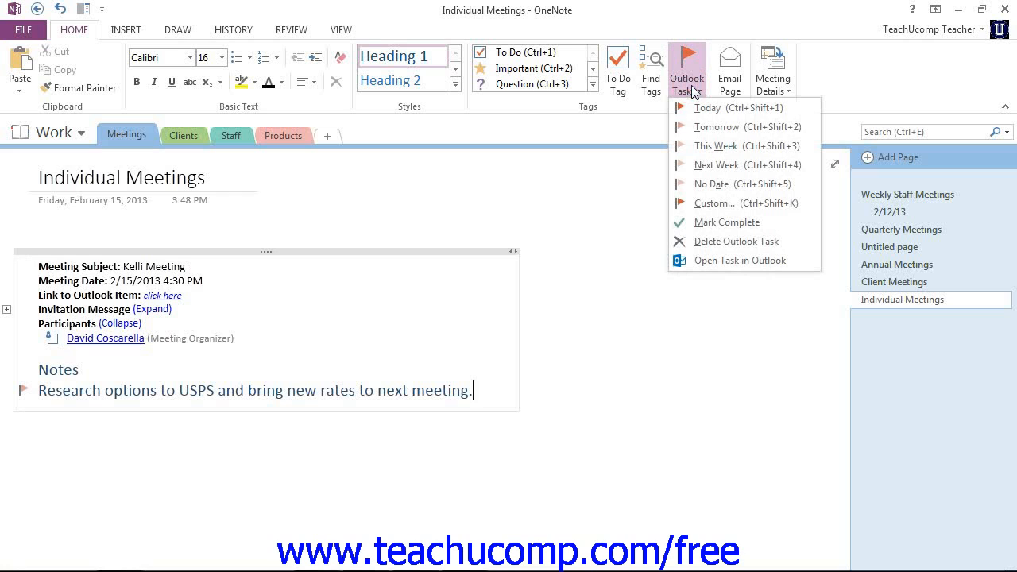
mouse_move(713, 203)
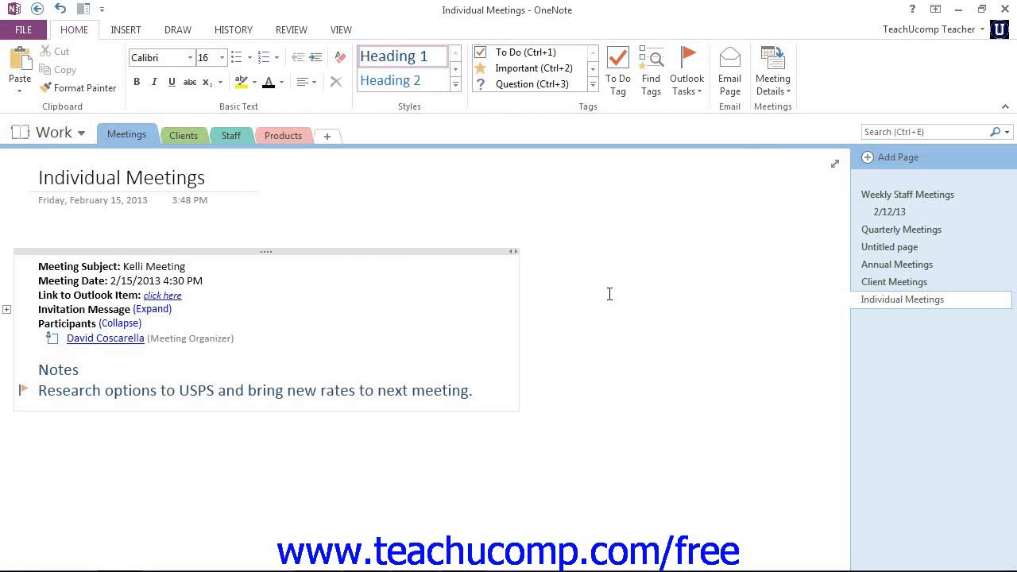
left_click(472, 391)
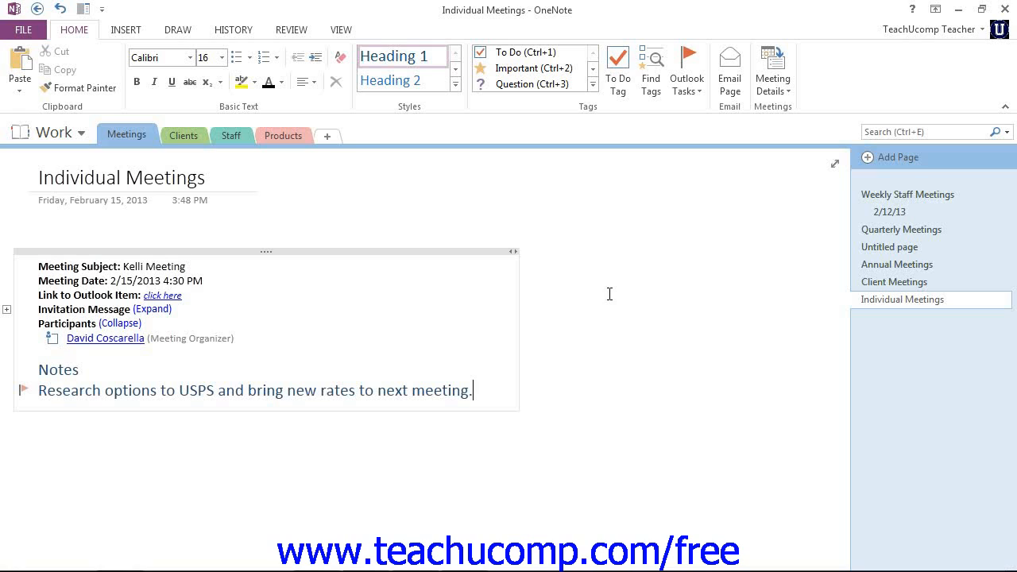
mouse_move(24, 391)
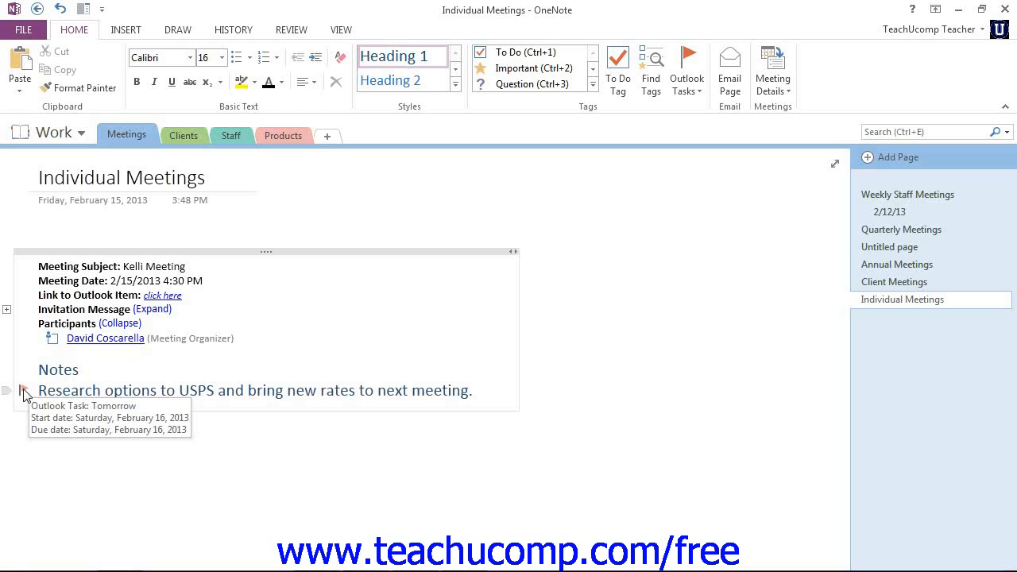
left_click(472, 390)
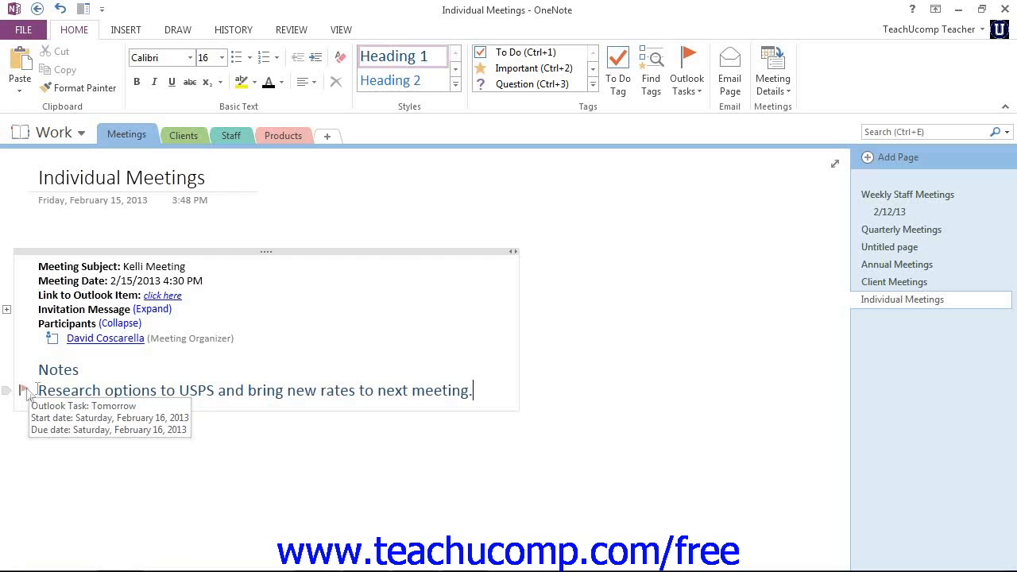
mouse_move(472, 382)
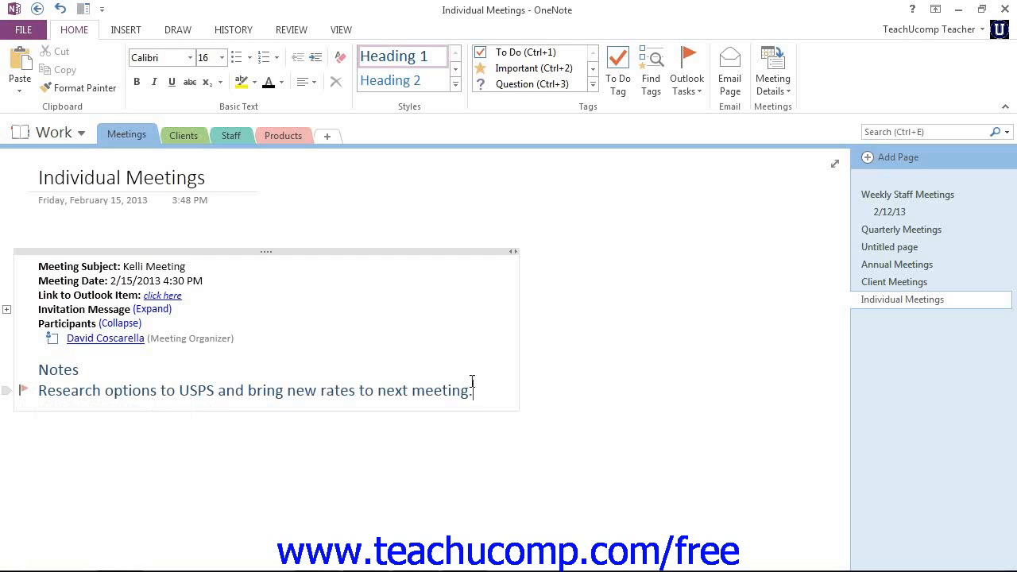
left_click(687, 72)
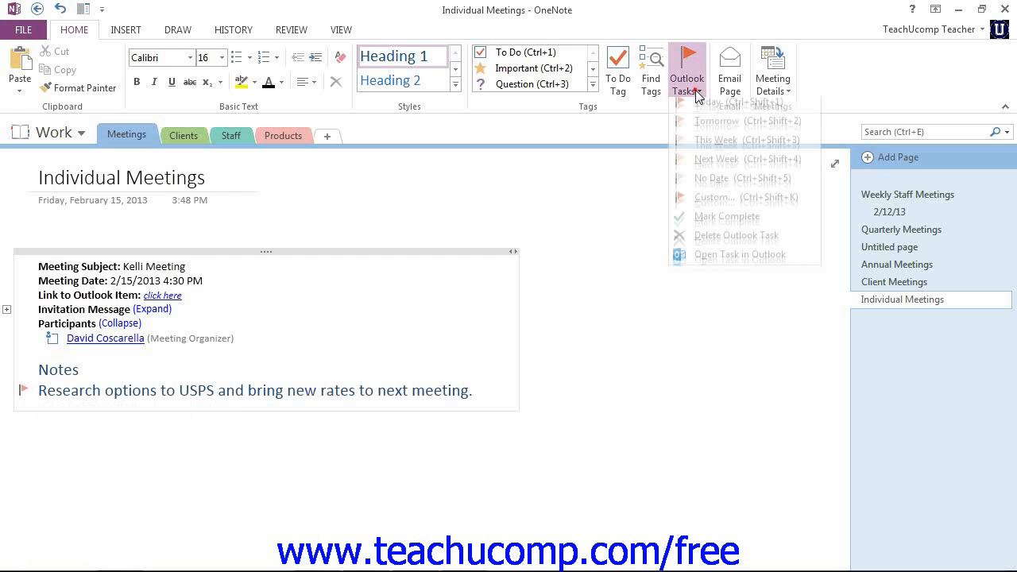
mouse_move(744, 241)
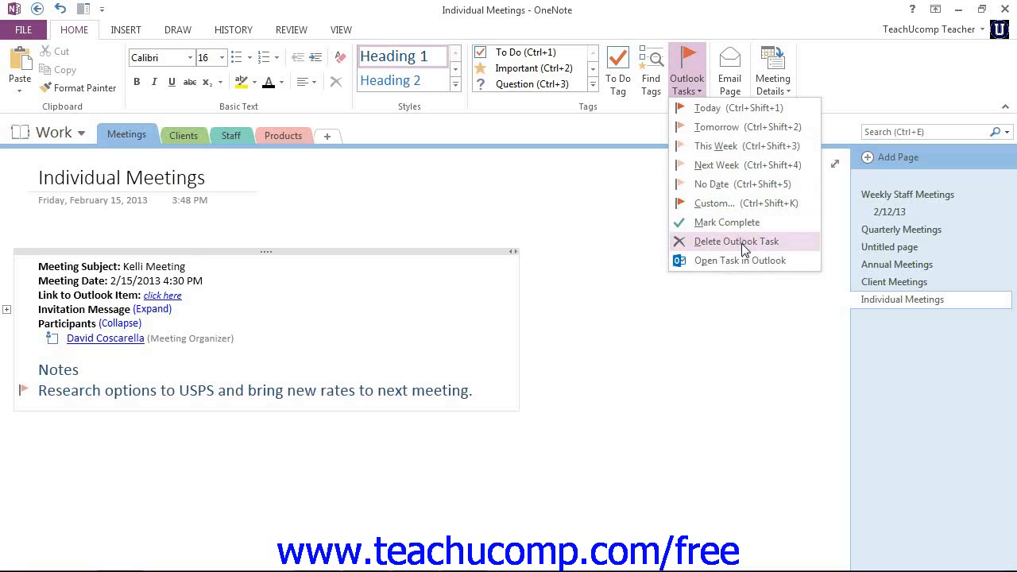
mouse_move(735, 241)
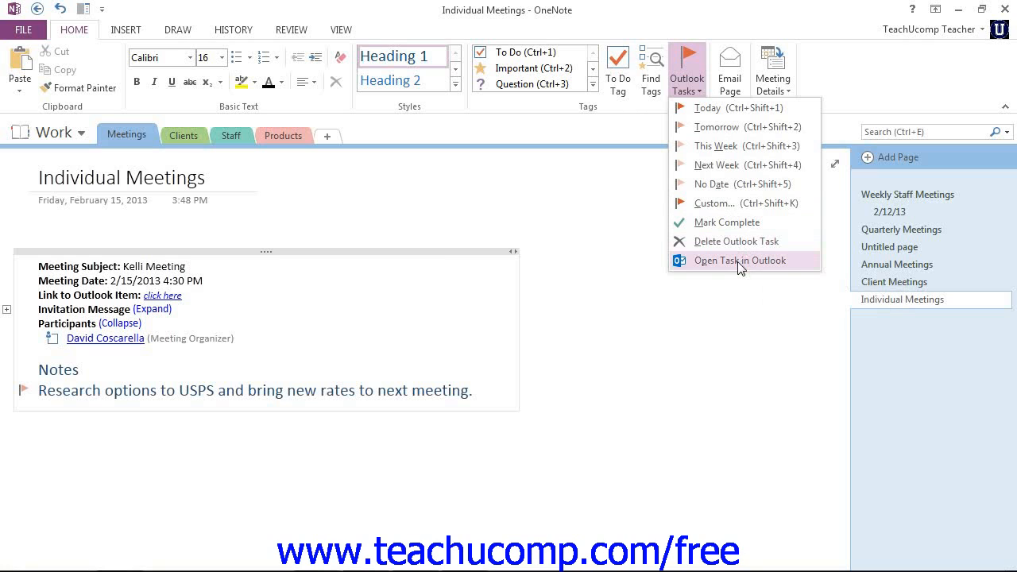
left_click(740, 260)
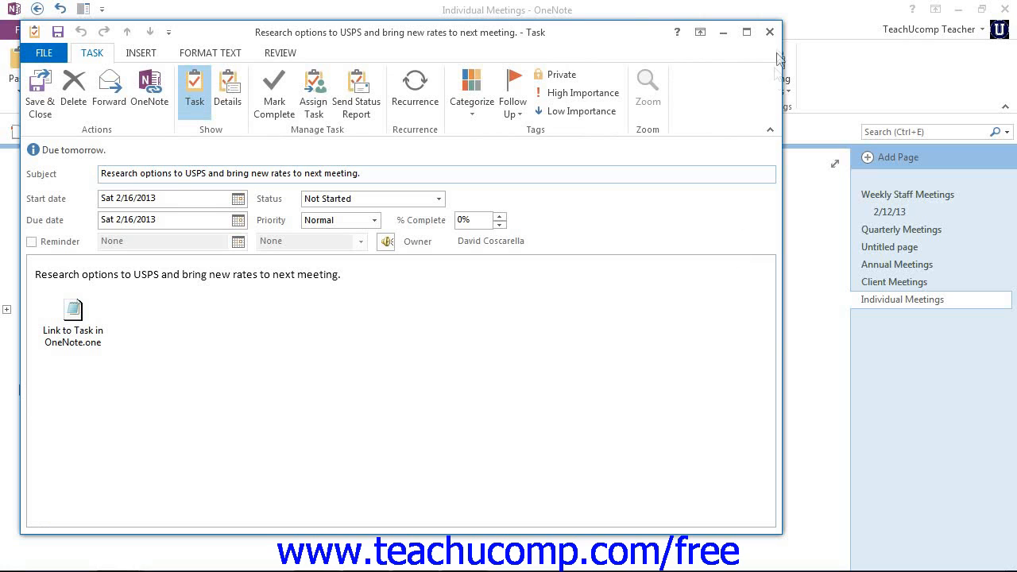
left_click(769, 32)
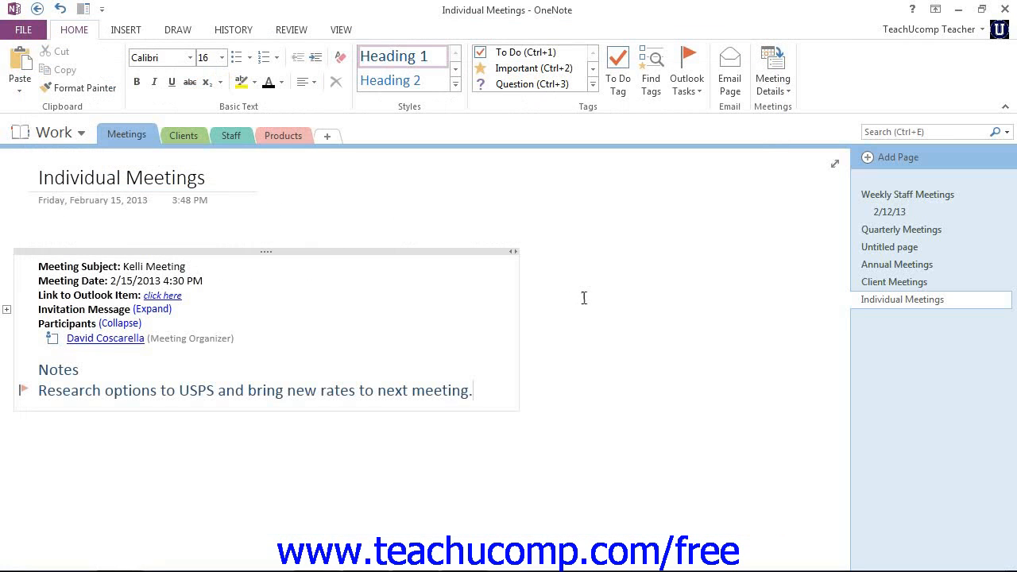
Show Outlook's task list with the USPS research task due Sat 2/16/2013
left_click(472, 391)
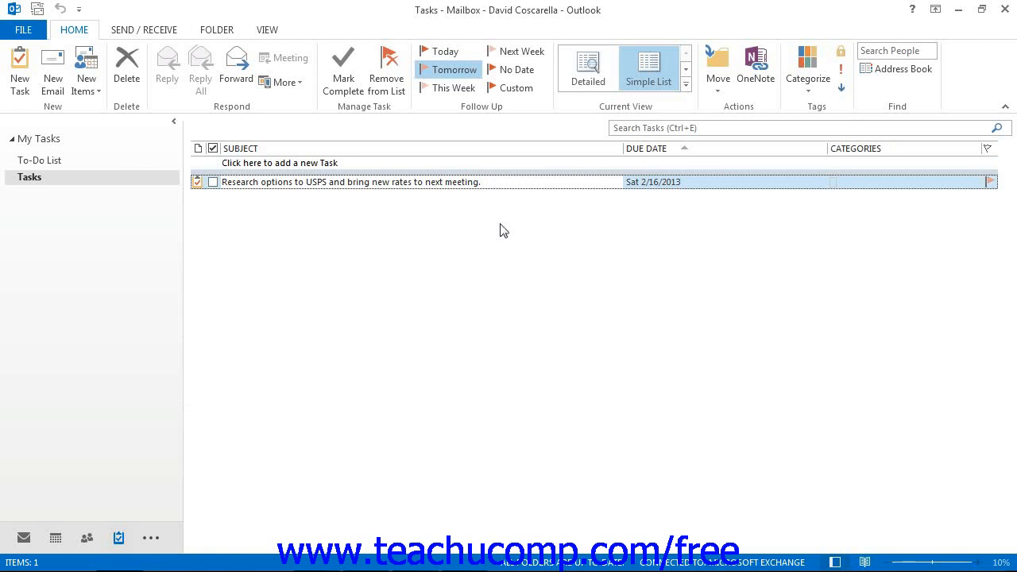
mouse_move(594, 200)
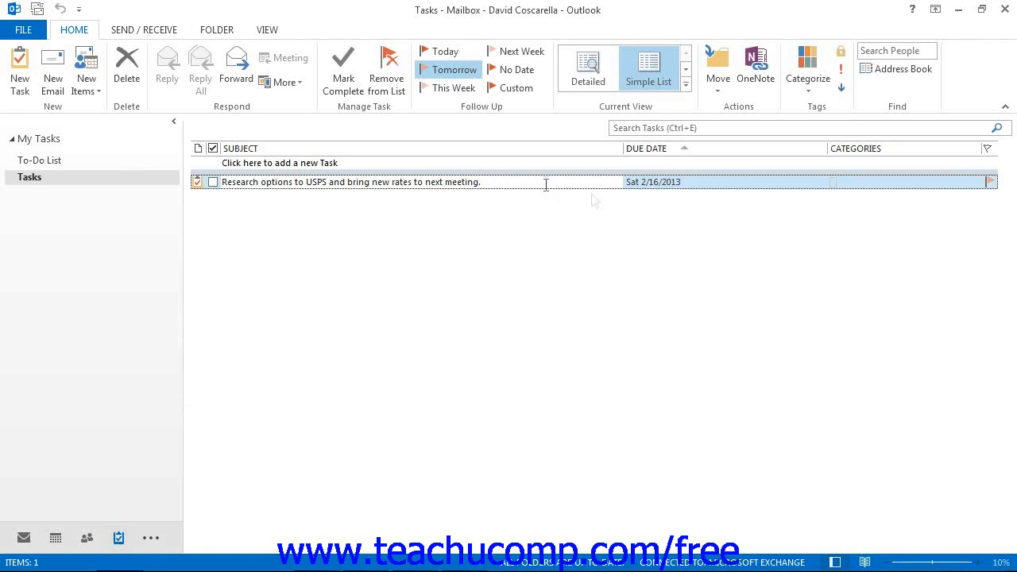
Open the USPS rates research task from the Outlook task list
double_click(342, 182)
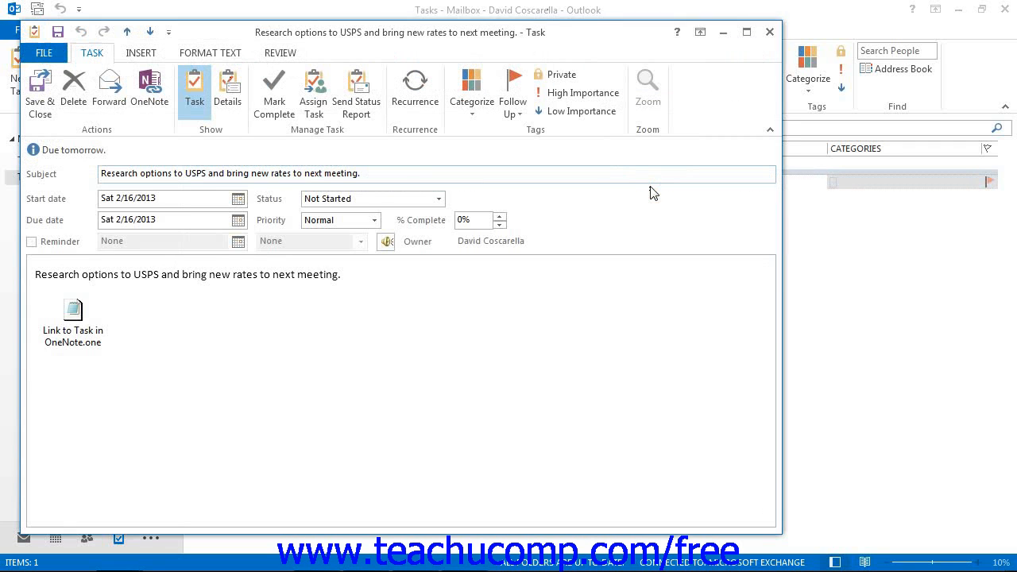
mouse_move(429, 313)
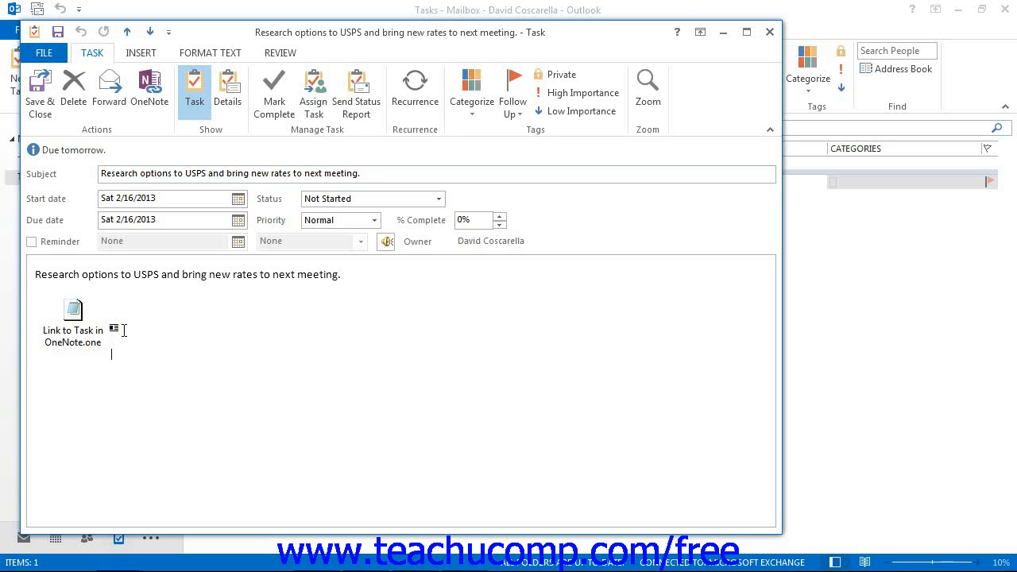
mouse_move(223, 335)
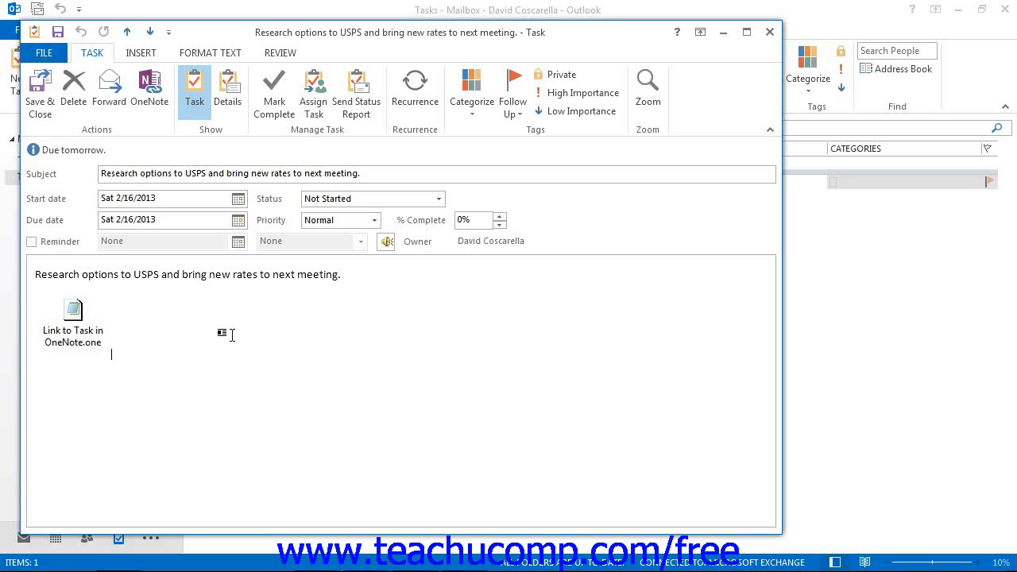
mouse_move(149, 88)
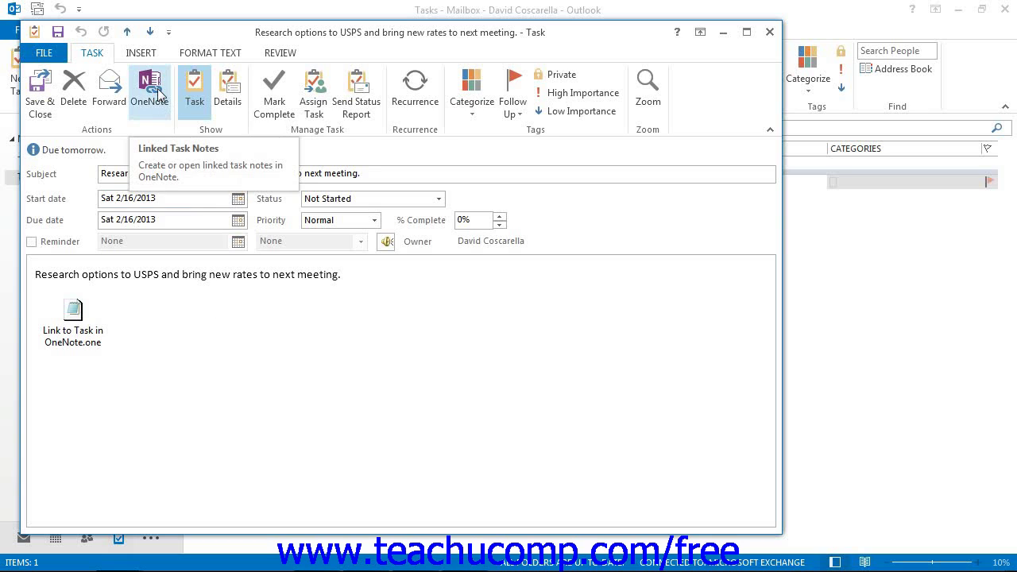
Open the task's linked OneNote note, returning to the Individual Meetings page
left_click(149, 87)
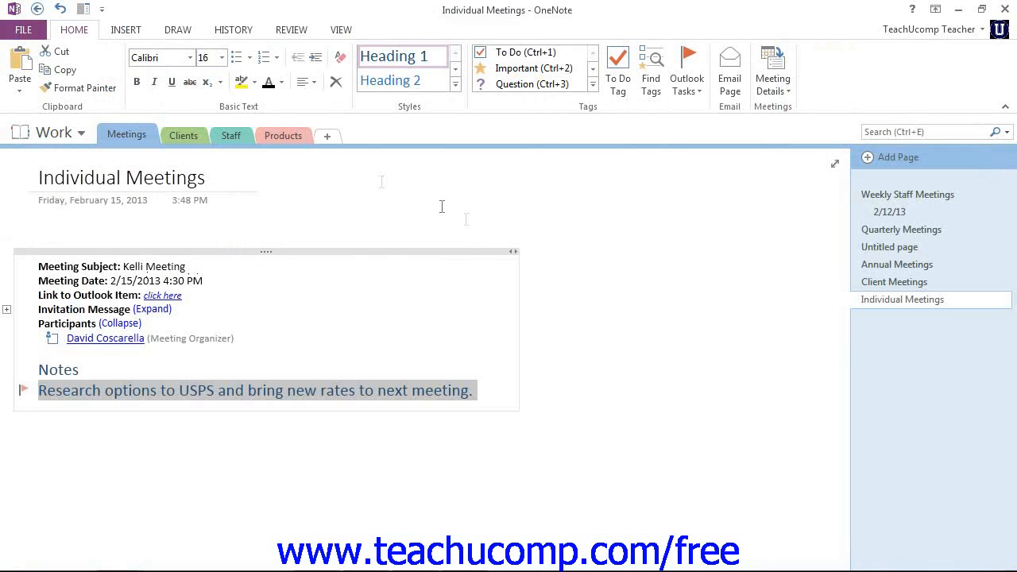
mouse_move(495, 390)
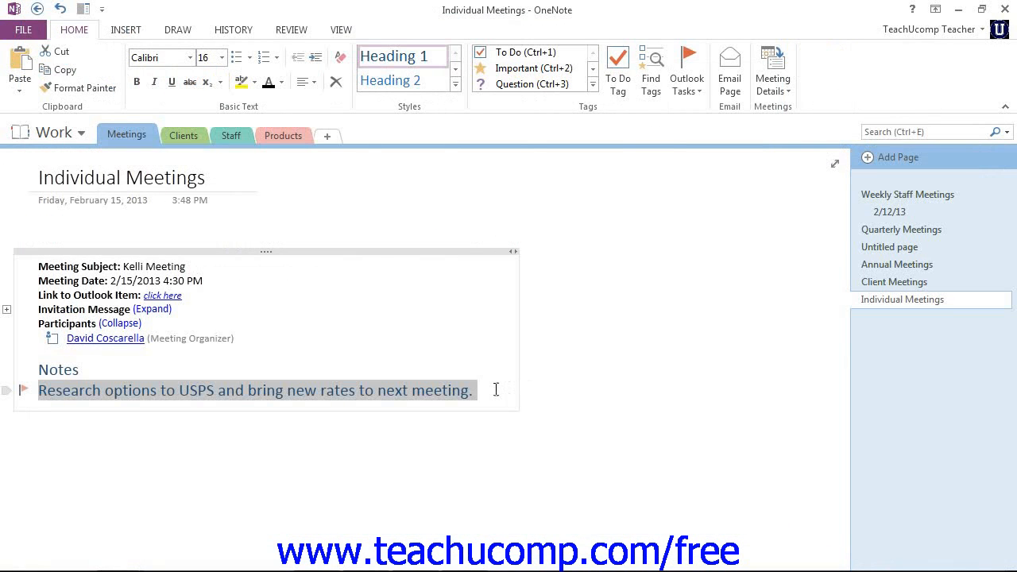
mouse_move(633, 405)
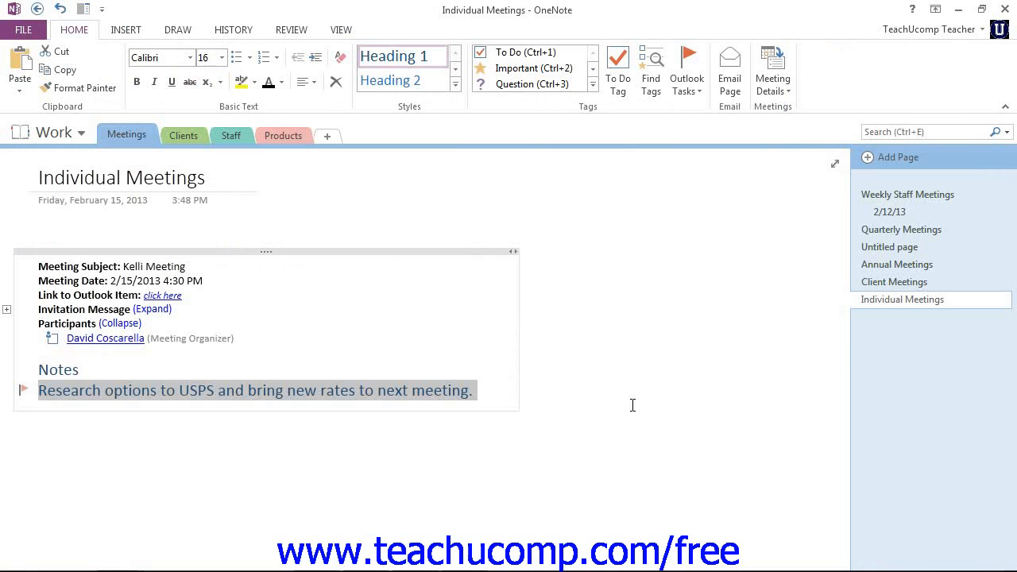